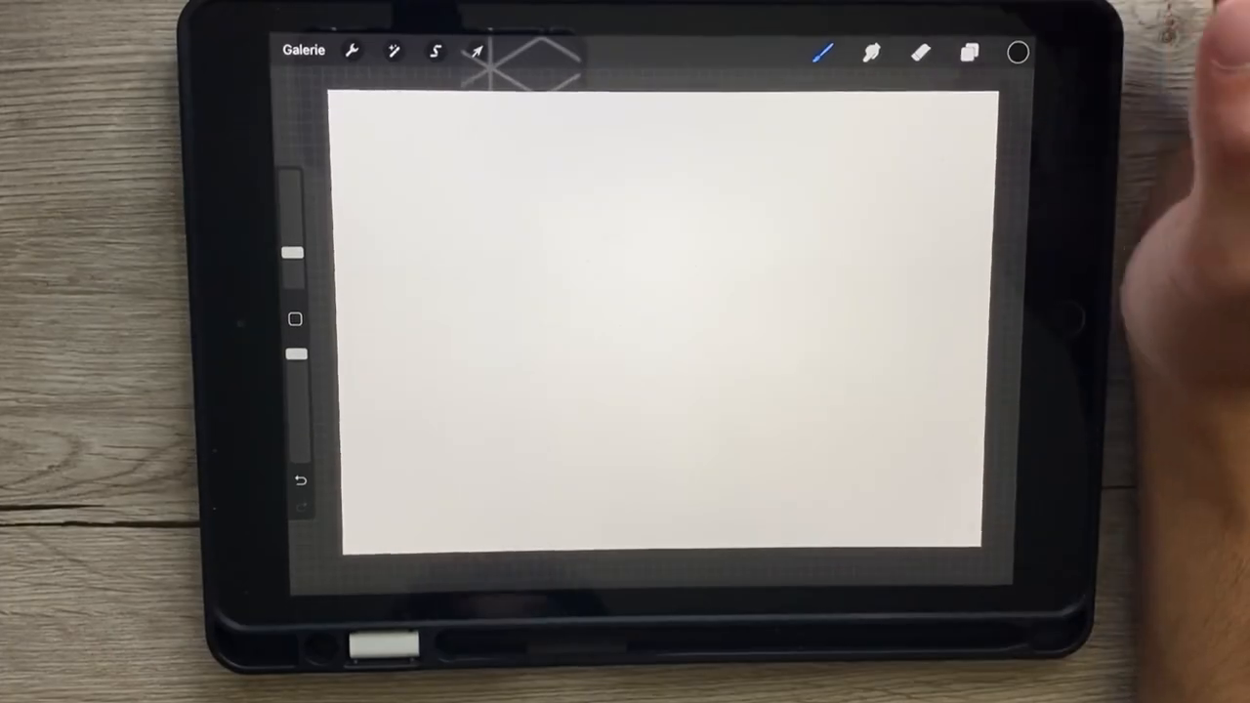
# - Start painting a pair of reddish-brown shaded anime eyes with eyebrows
pyautogui.click(304, 49)
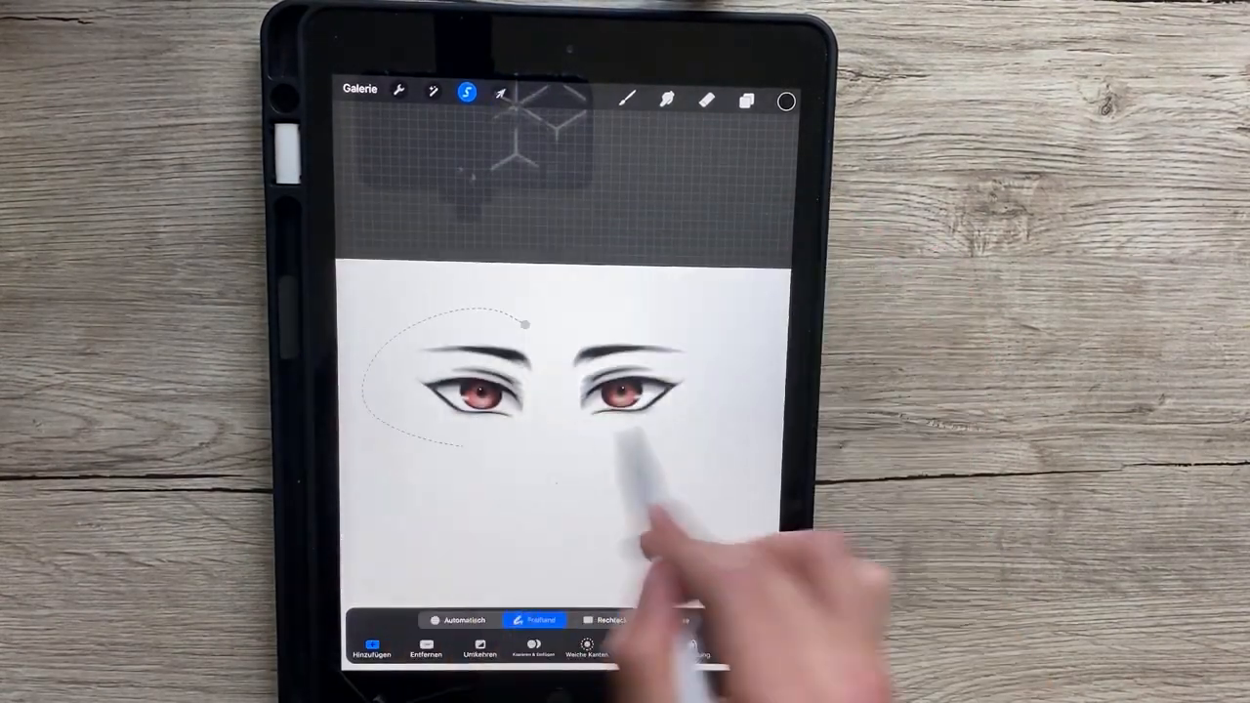
# - Draw a freehand selection loop around the left eye and its eyebrow
pyautogui.click(499, 91)
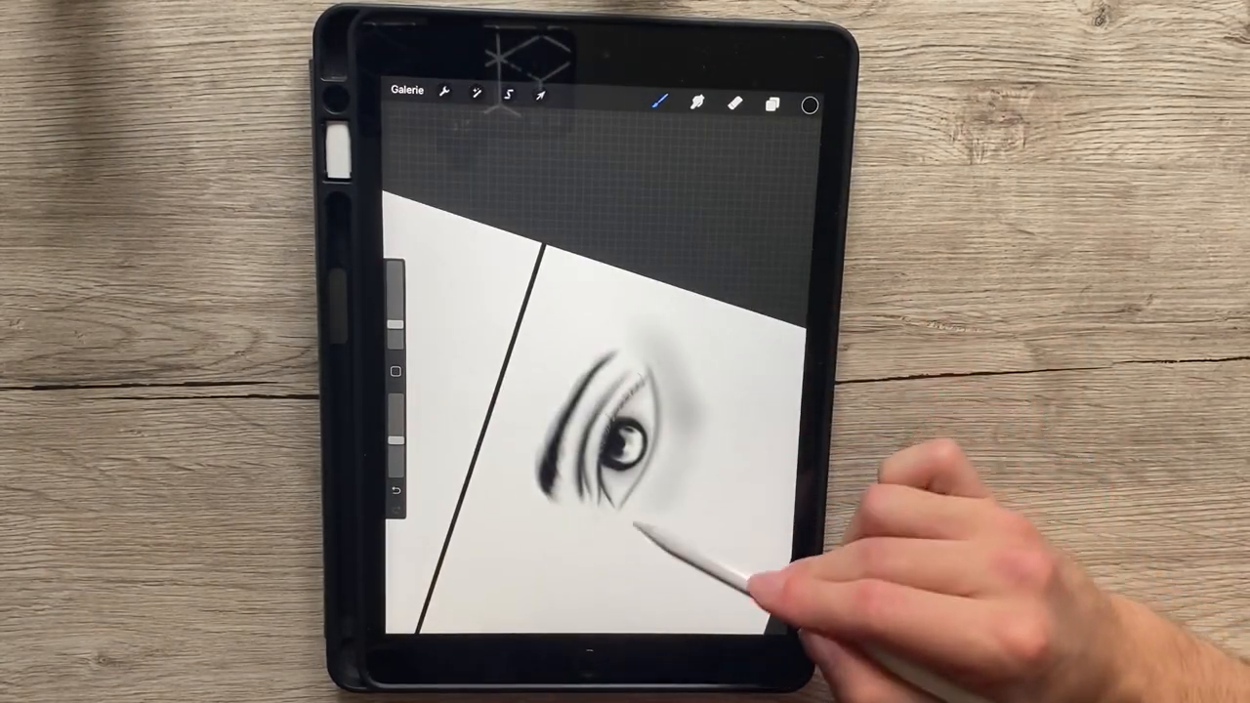
# - Close the freehand selection around the airbrushed eye and switch to Transform
pyautogui.click(508, 98)
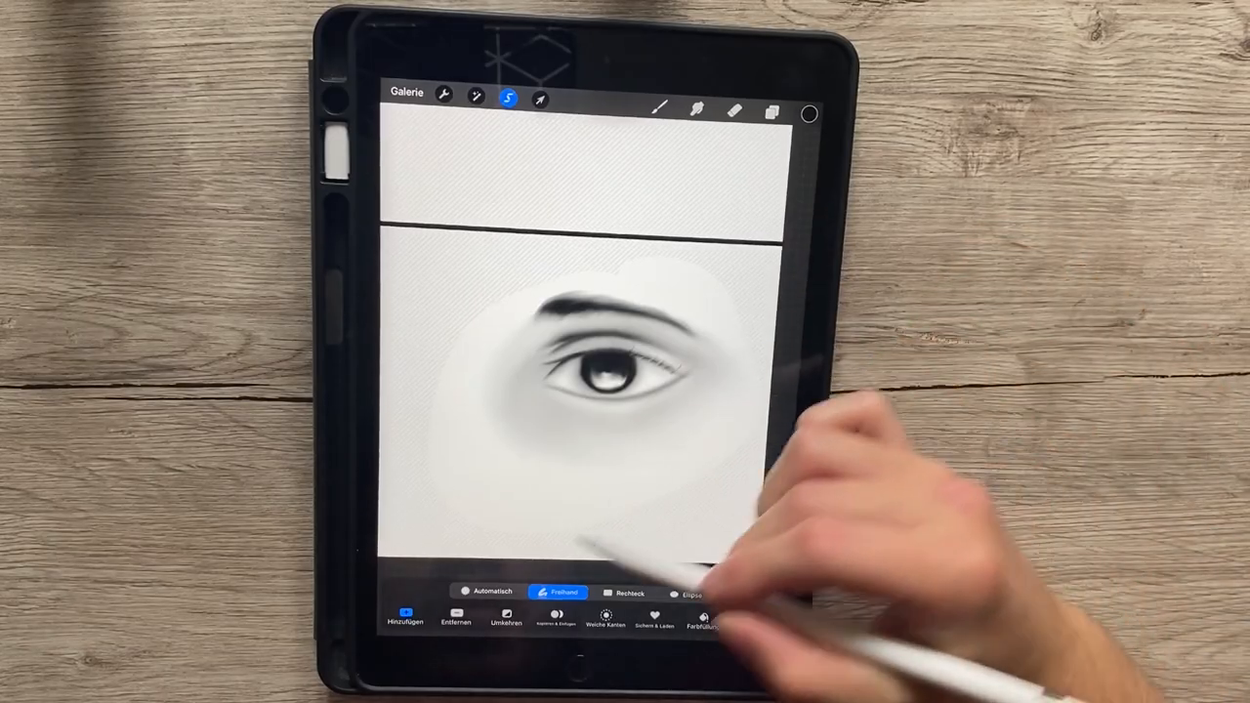
pyautogui.click(540, 97)
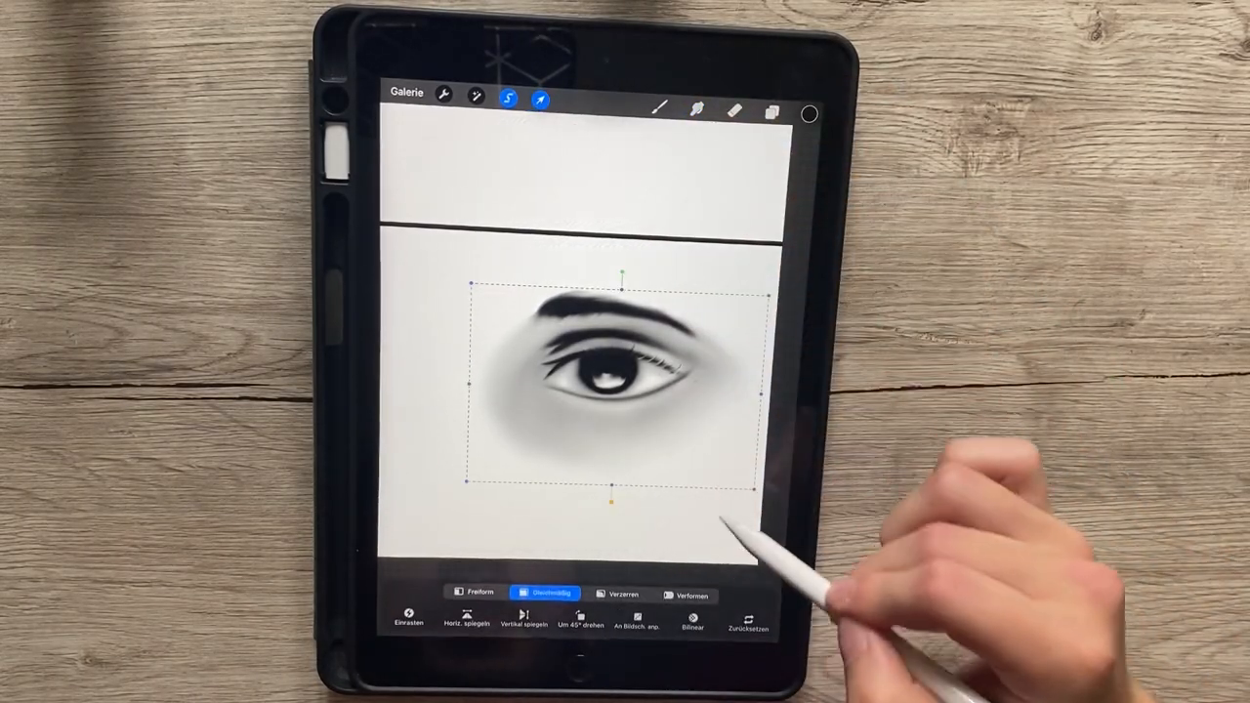